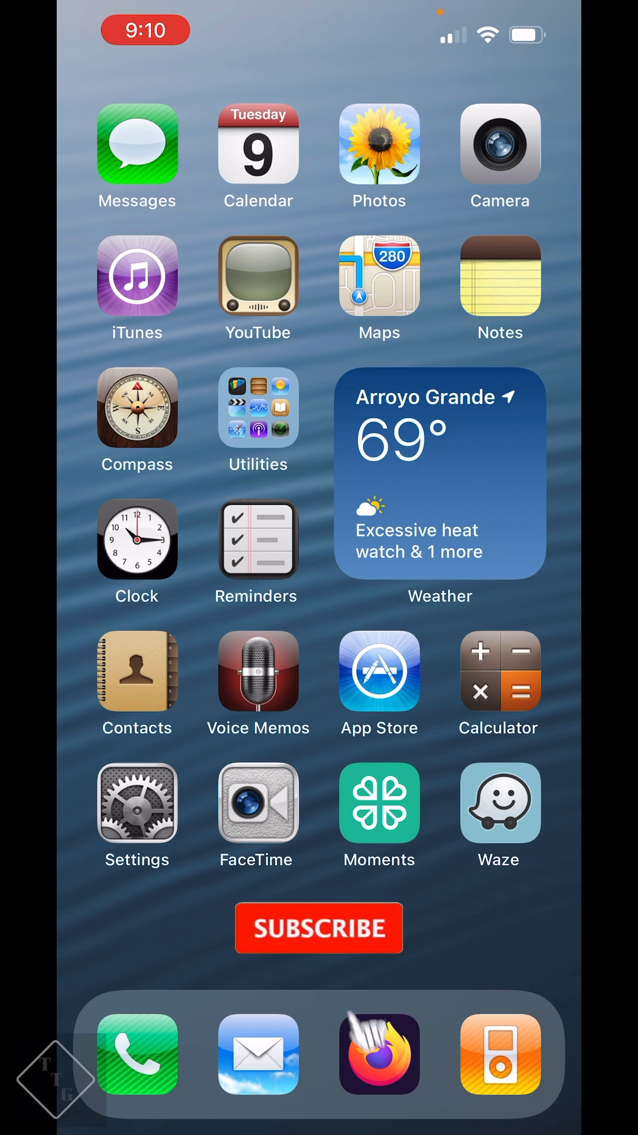
- Swipe through the home screen pages to reach the last page holding the Shortcuts app
left_click(318, 926)
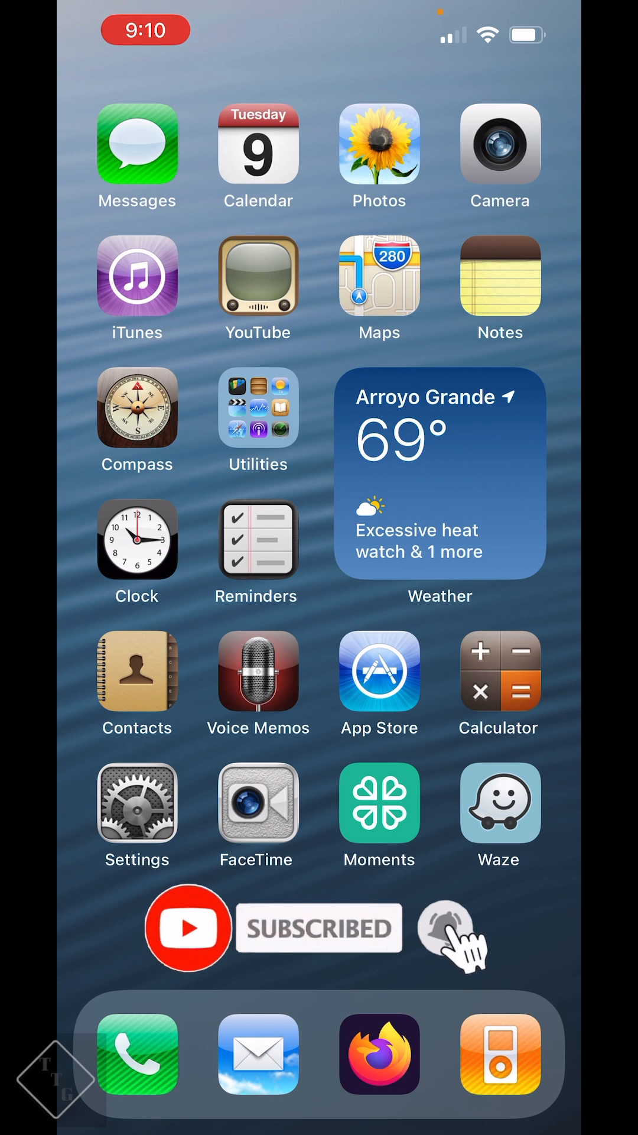
left_click(446, 929)
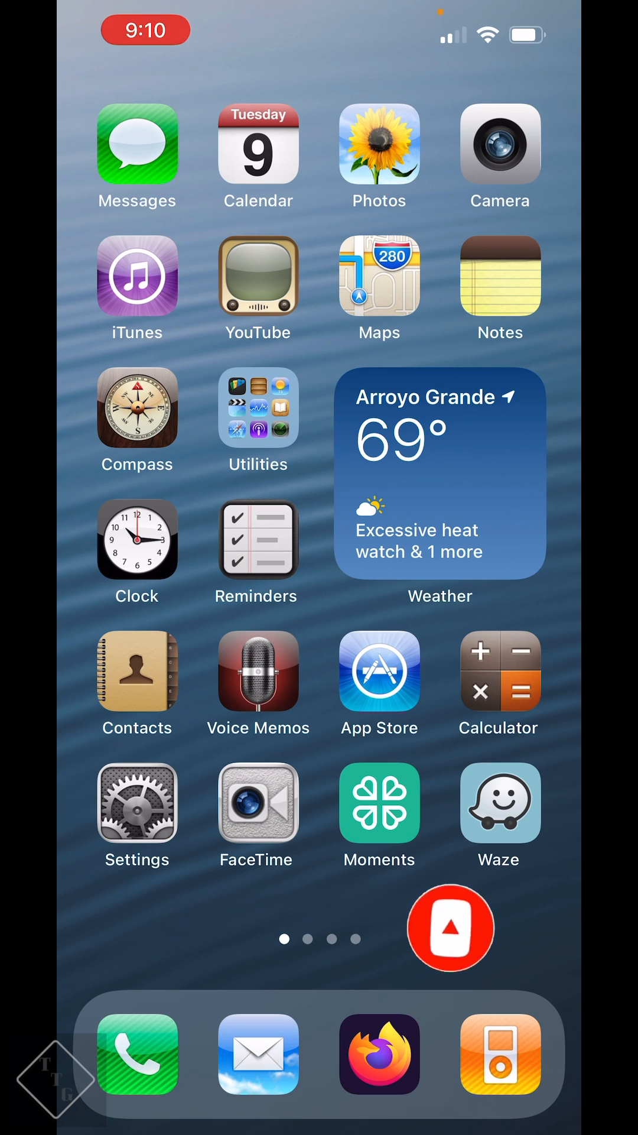
left_click(450, 927)
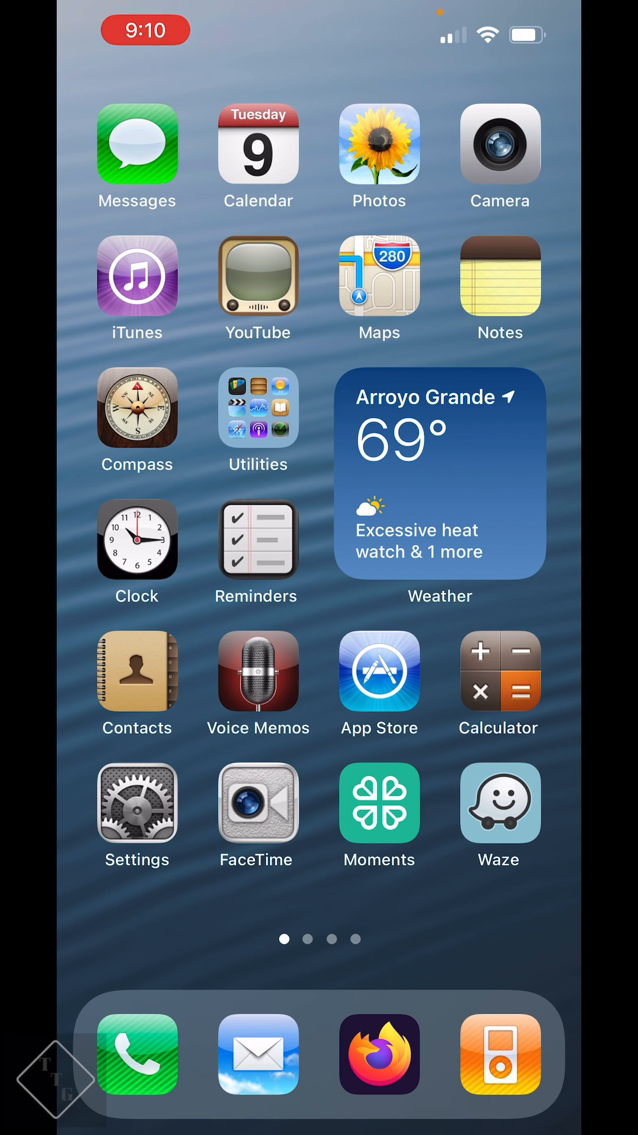
left_click(256, 409)
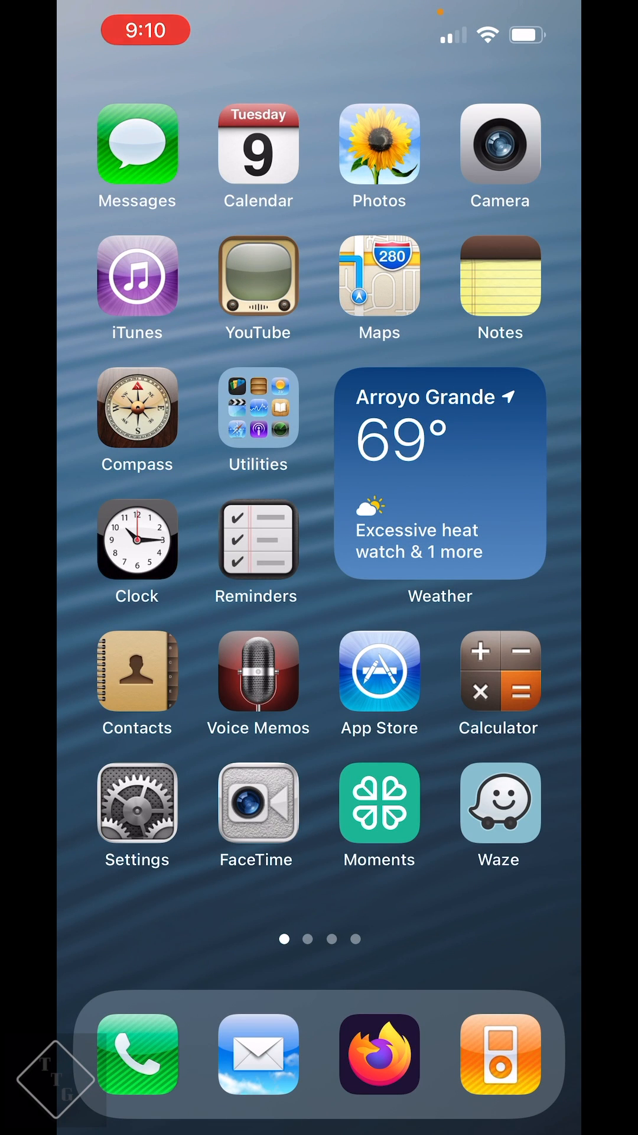
scroll("left", 3)
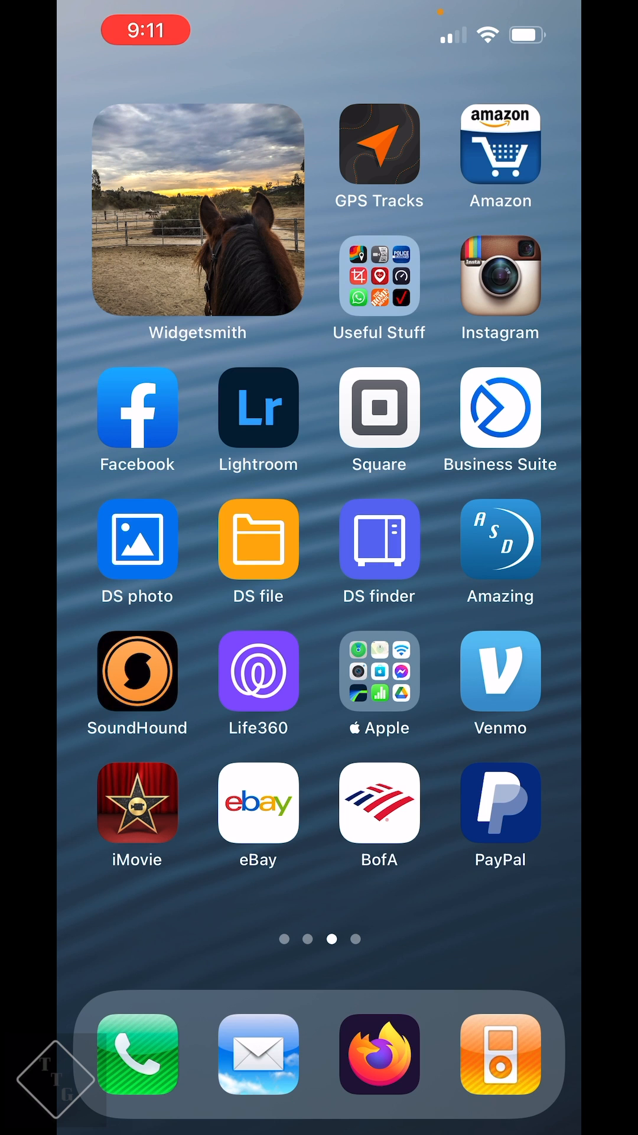
scroll("right", 3)
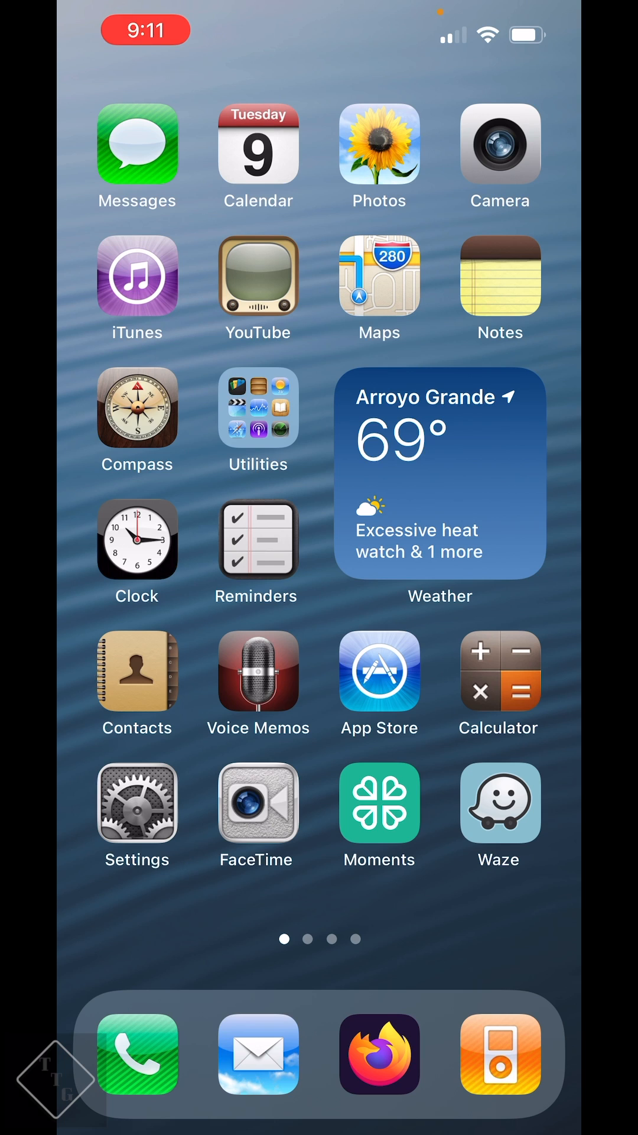
scroll("left", 3)
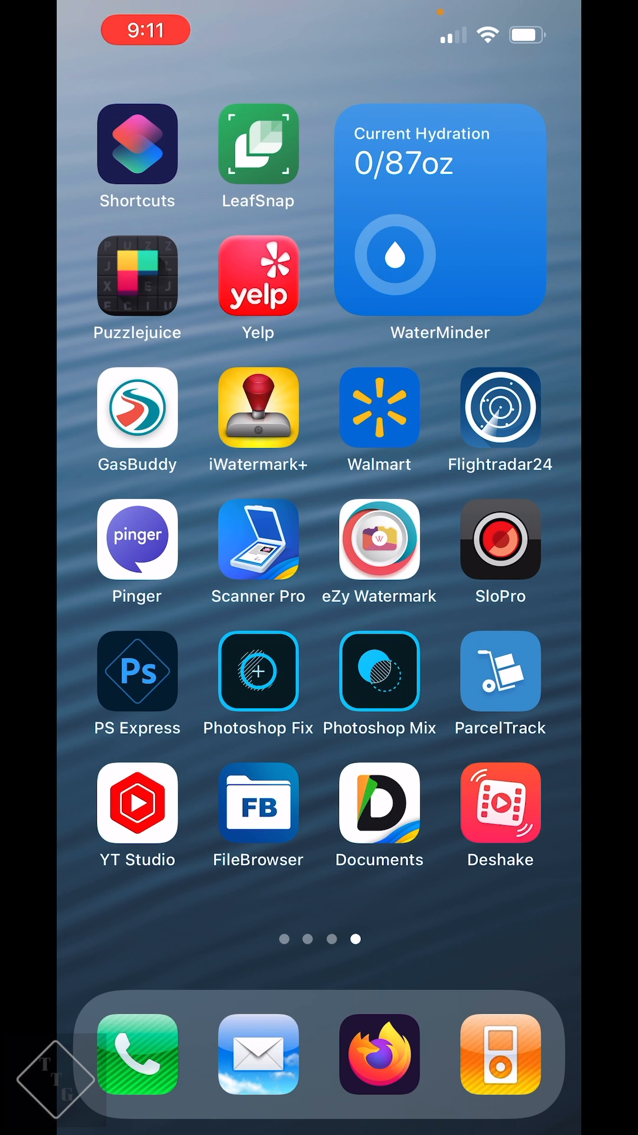
- Create a new shortcut in the iOS 6 Apps folder with an Open App action and bring up its app chooser
left_click(137, 142)
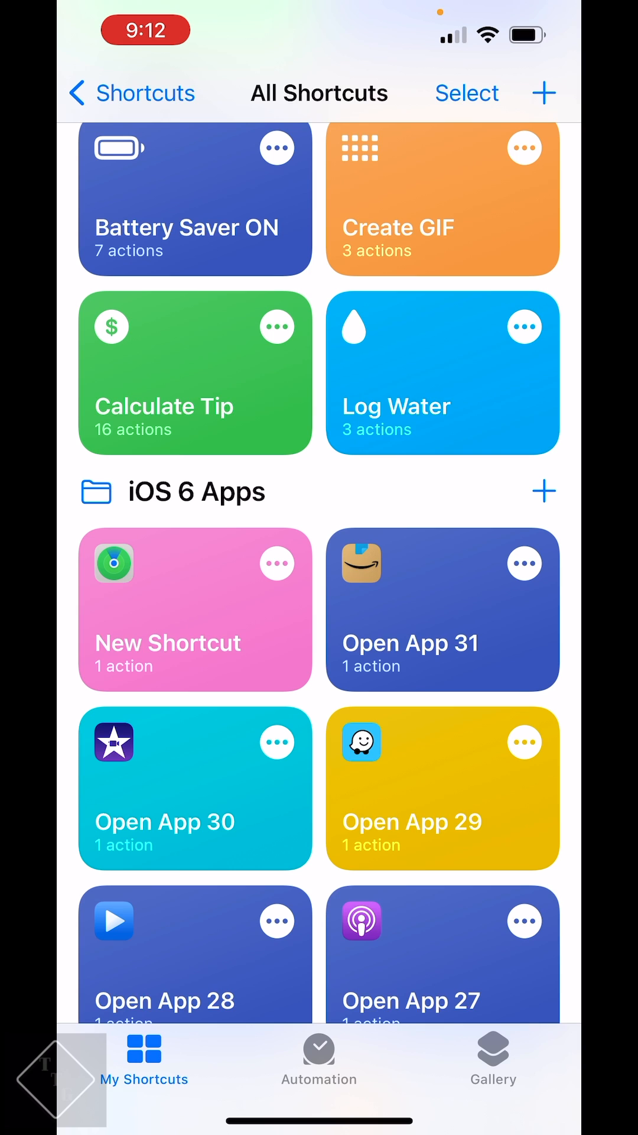
left_click(544, 92)
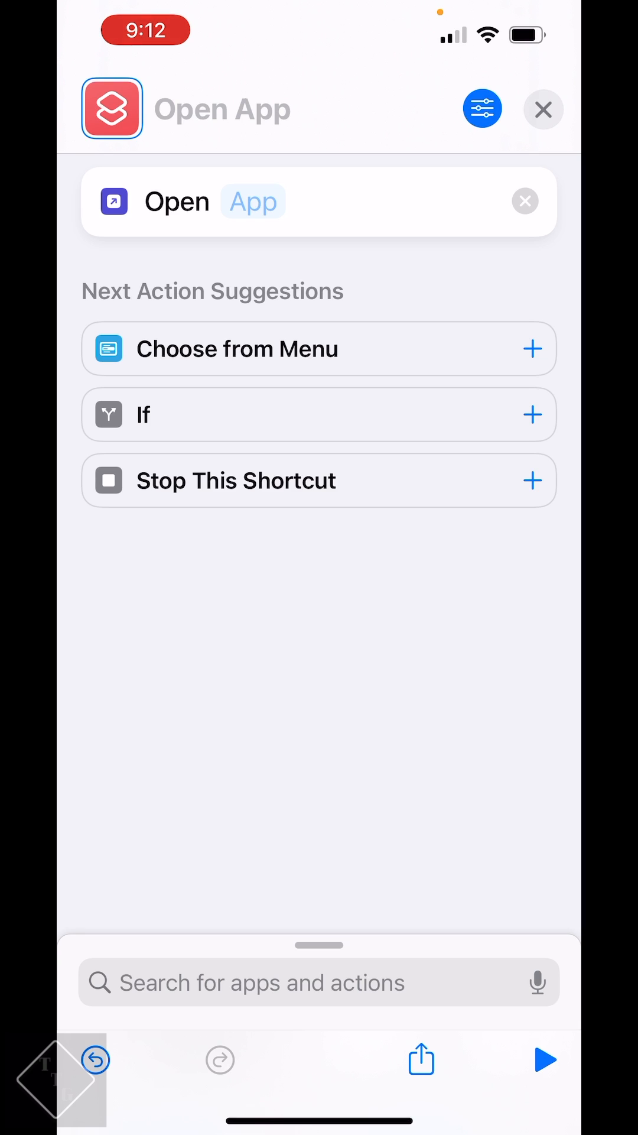
left_click(253, 201)
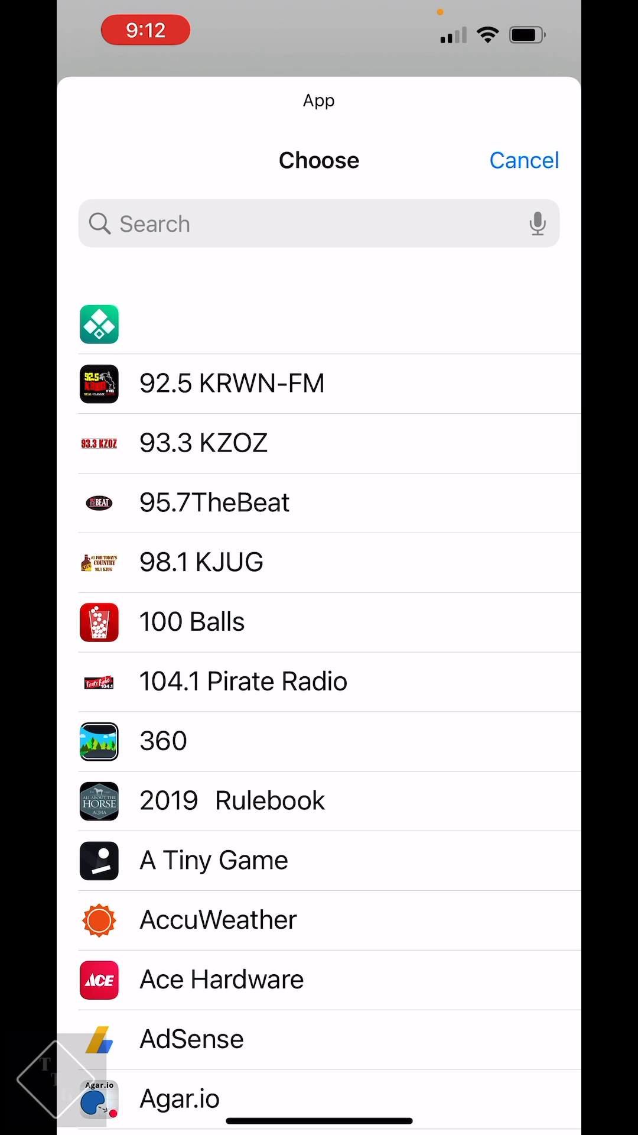
- Search the app list for 'Mus' to find Music as the action's target
left_click(318, 224)
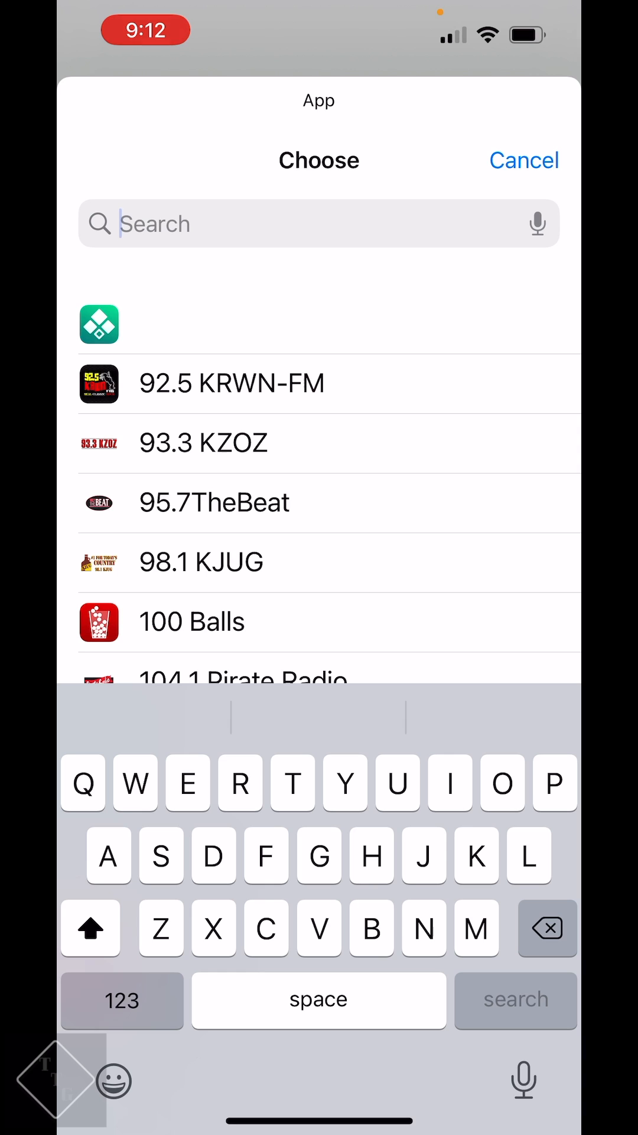
type("Mus")
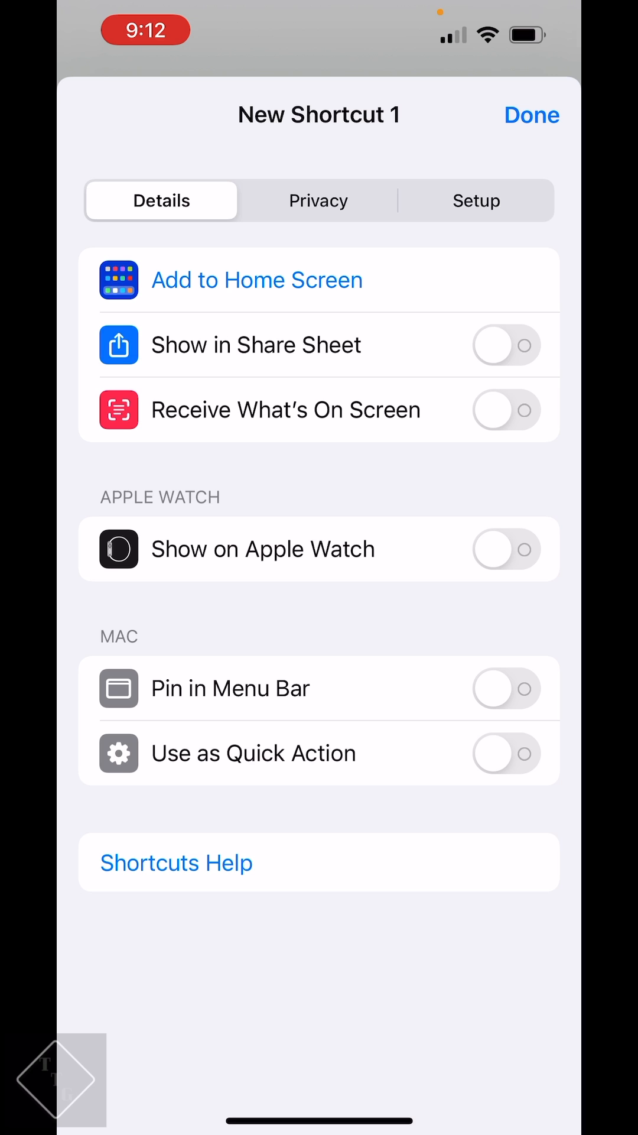
- Add the shortcut to the Home Screen named 'Music' and bring up custom icon choices
left_click(256, 279)
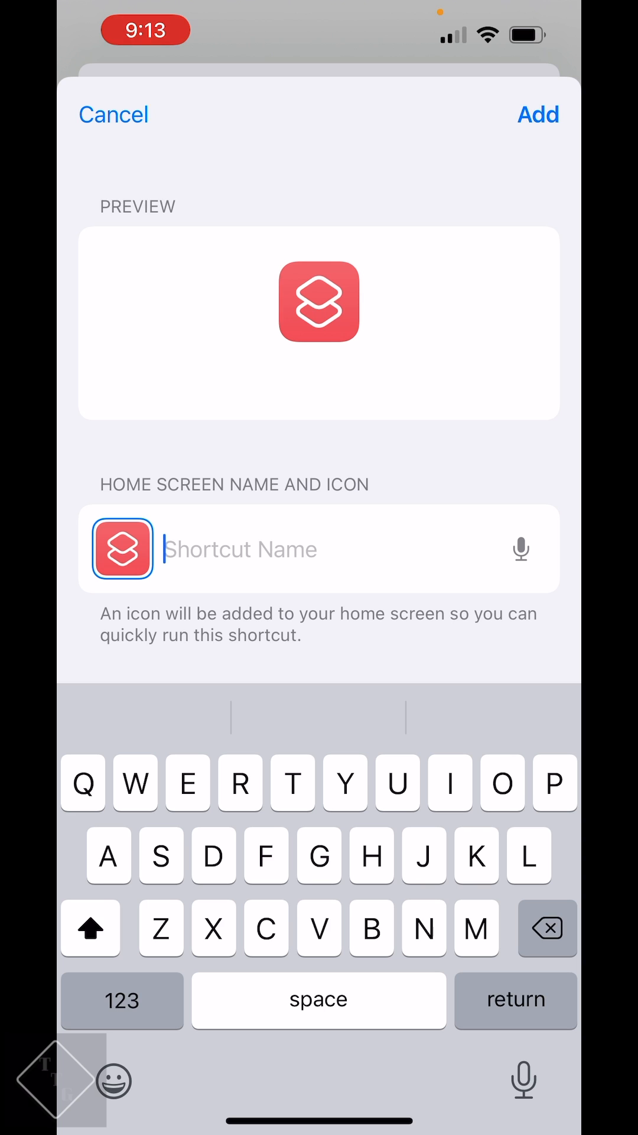
left_click(90, 929)
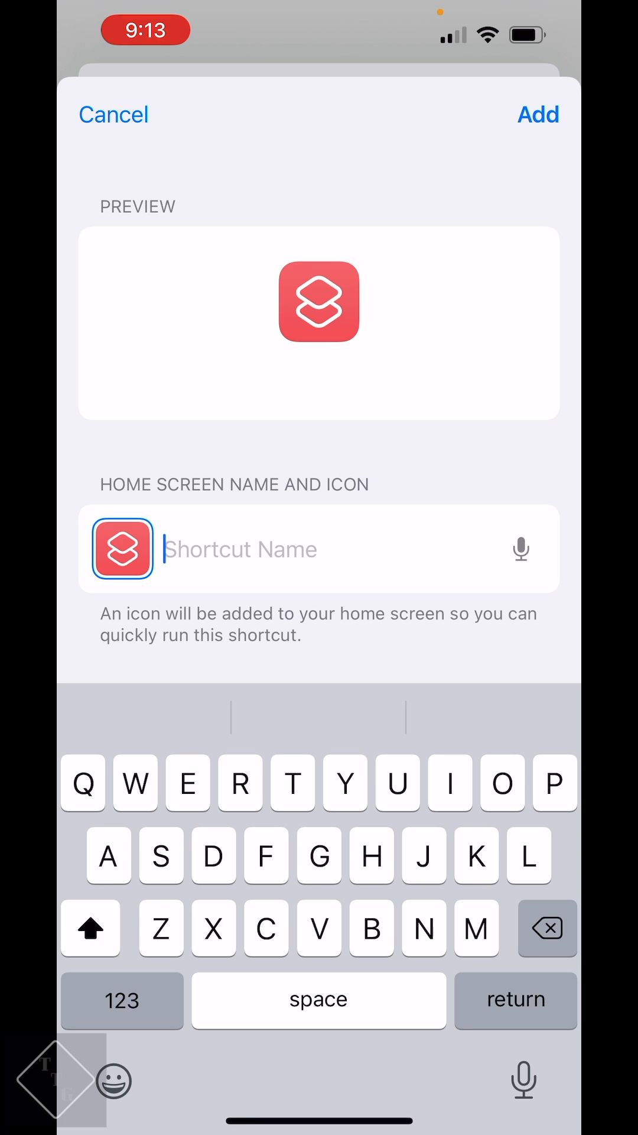
type("Music")
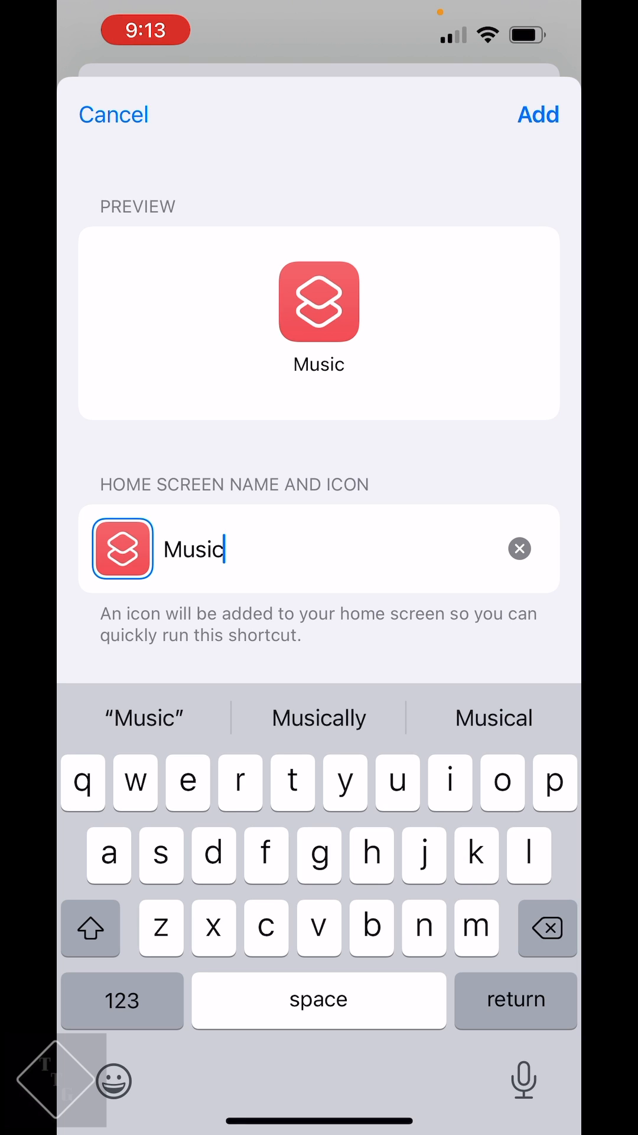
left_click(122, 548)
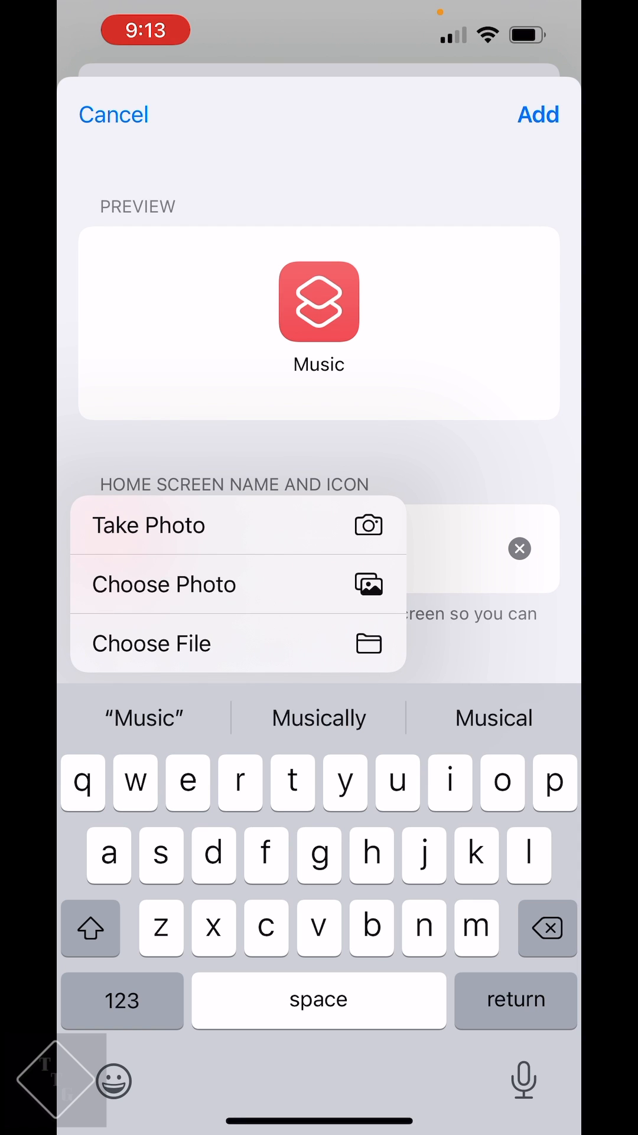
- Pick the orange iOS 6-style music note image from the photo library as the icon
left_click(163, 583)
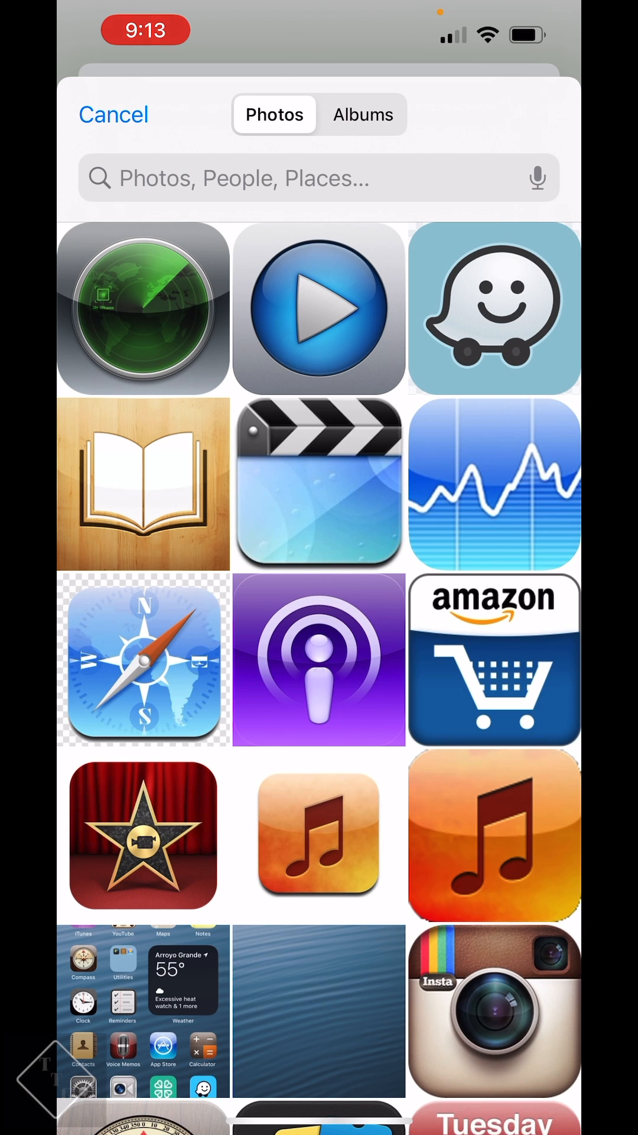
scroll("down", 3)
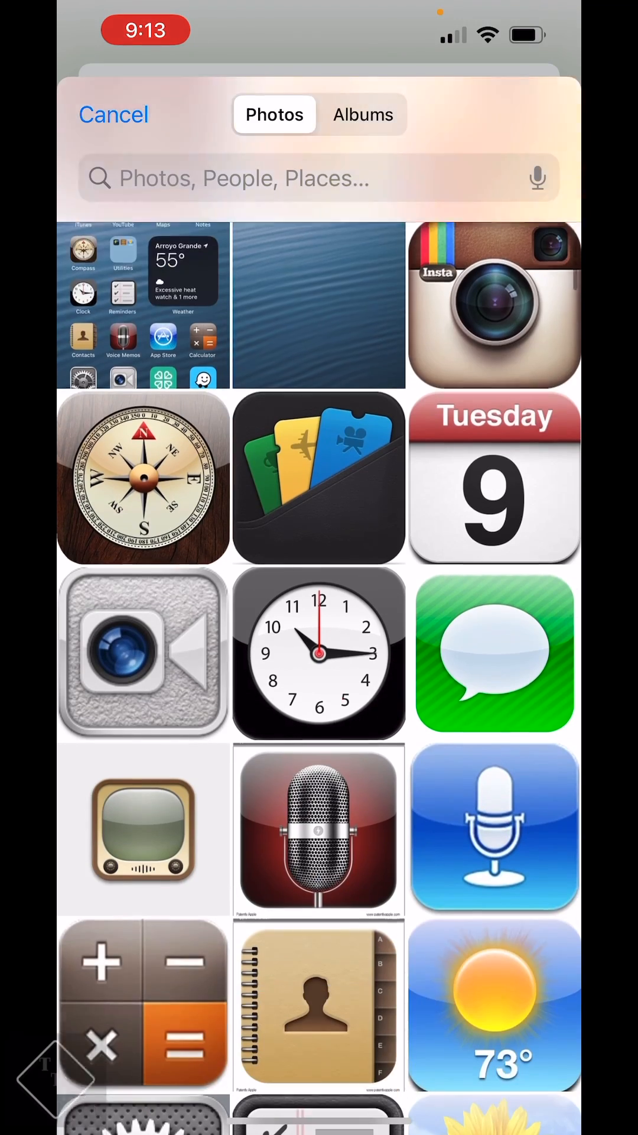
scroll("down", 3)
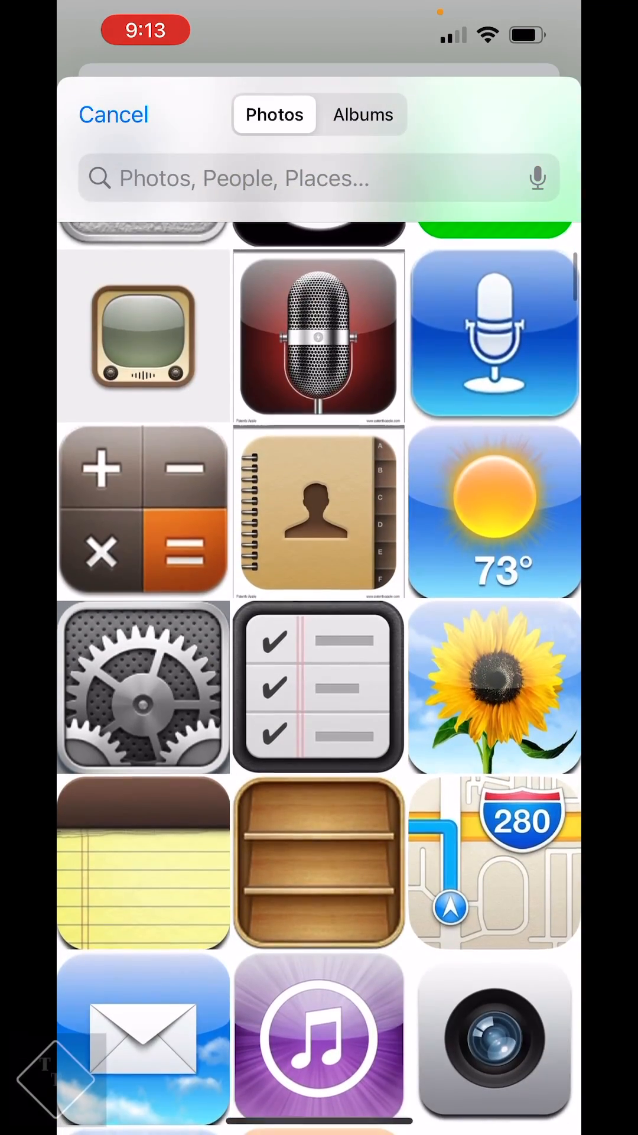
scroll("down", 3)
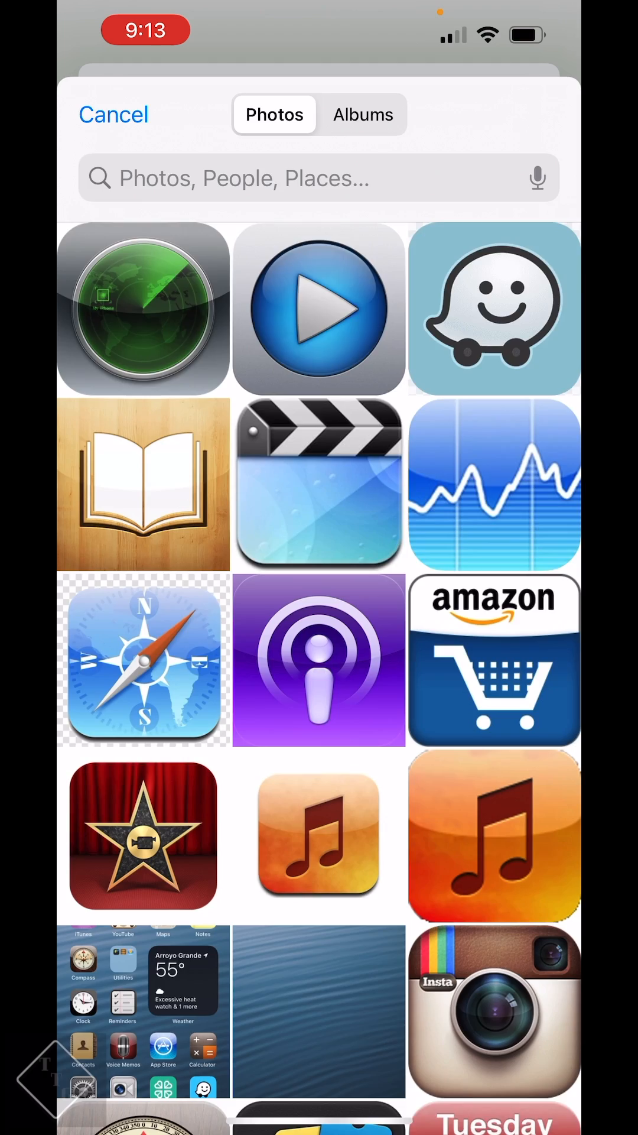
scroll("down", 3)
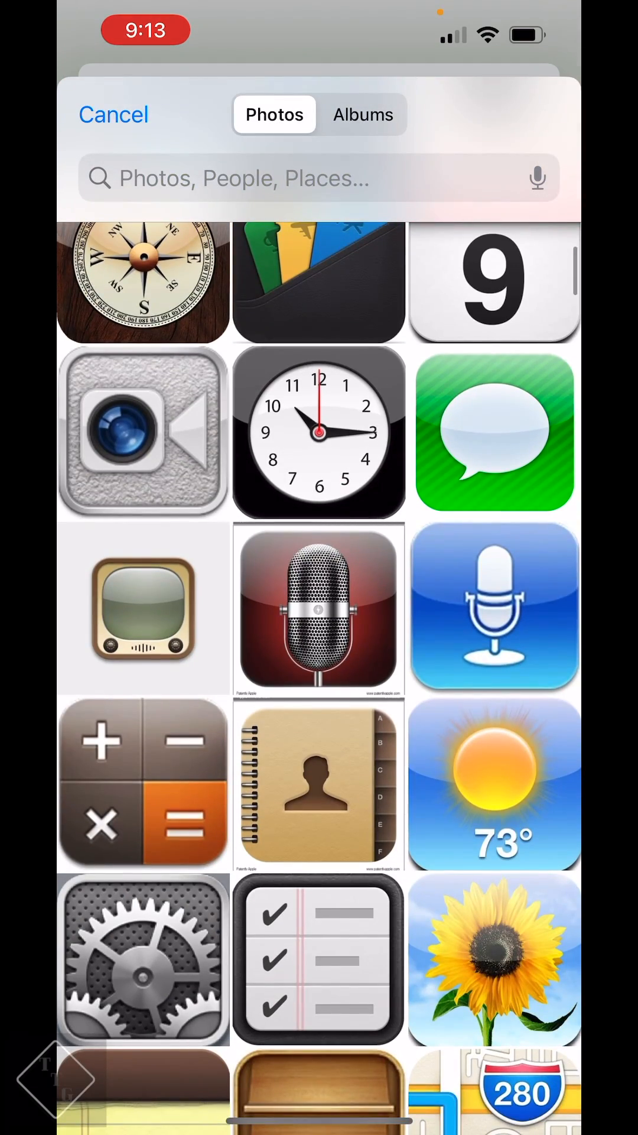
scroll("down", 3)
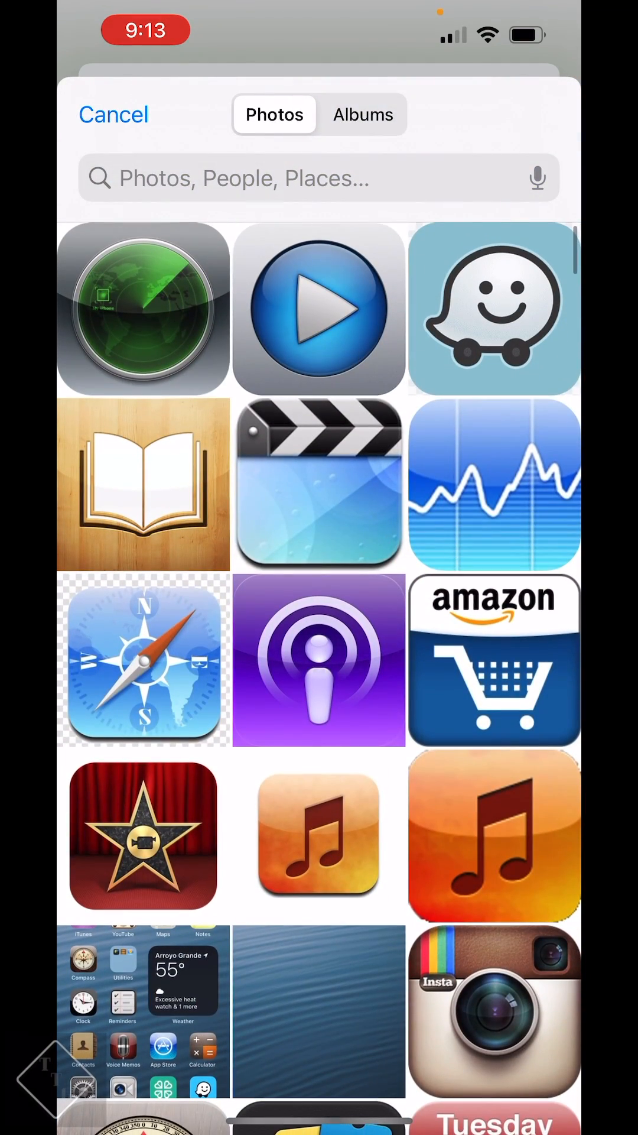
scroll("down", 3)
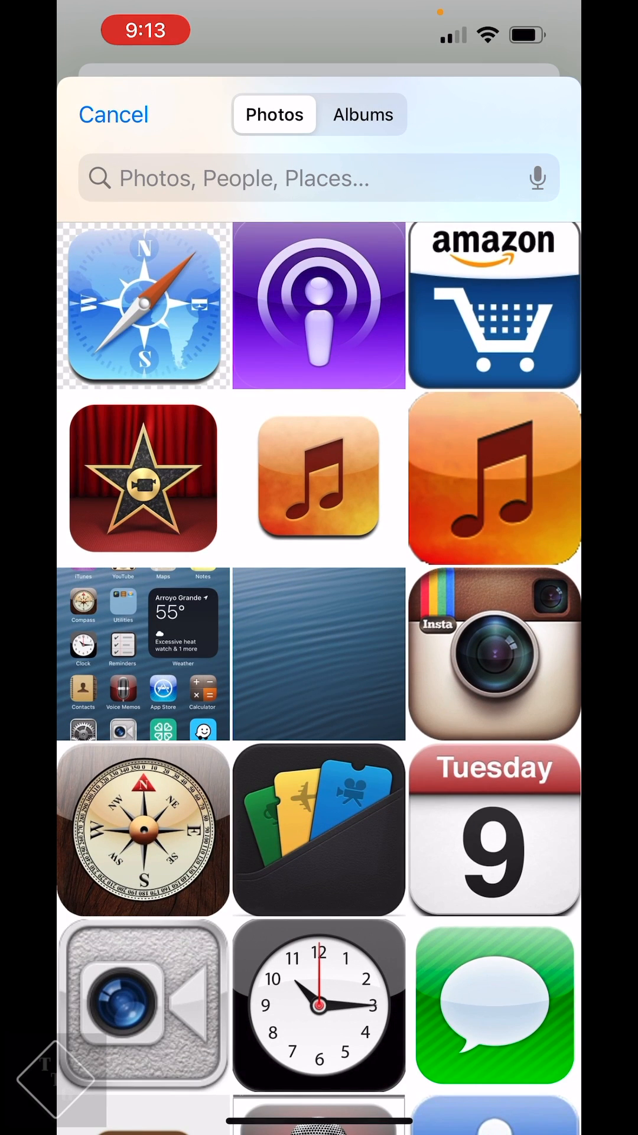
left_click(318, 477)
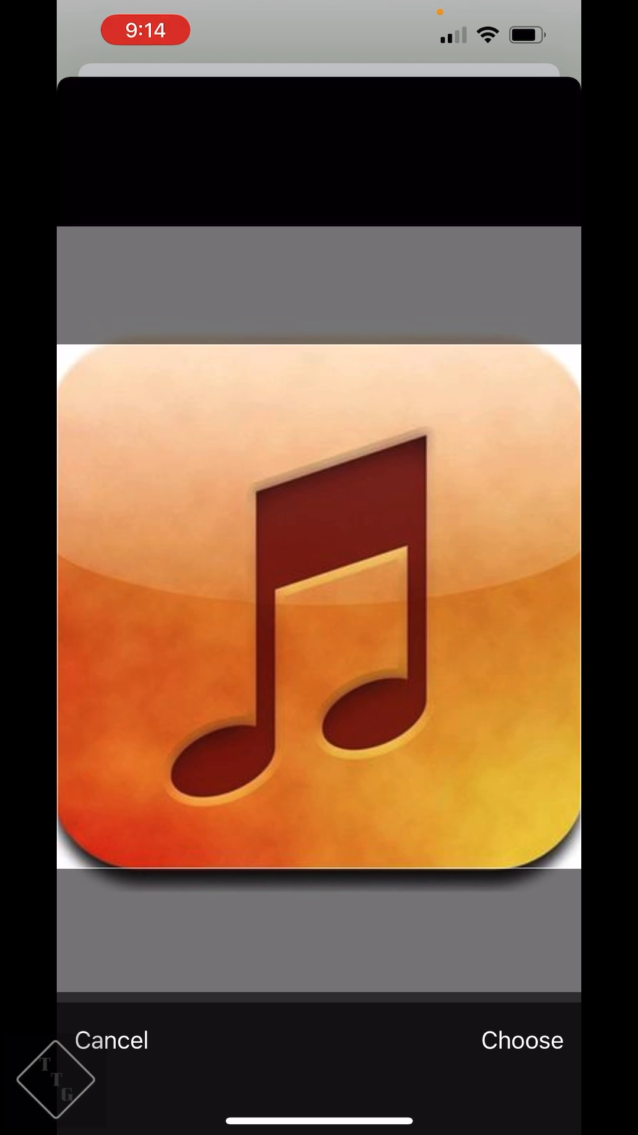
- Confirm the orange note icon and add the Music shortcut to the home screen
left_click(521, 1040)
type("Music")
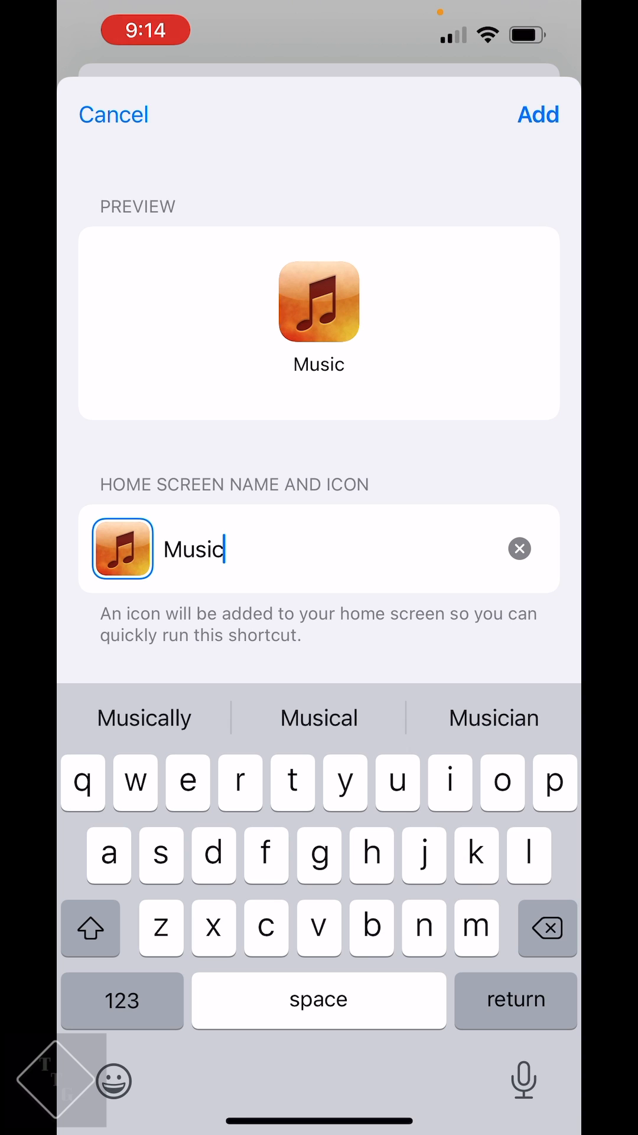
left_click(538, 115)
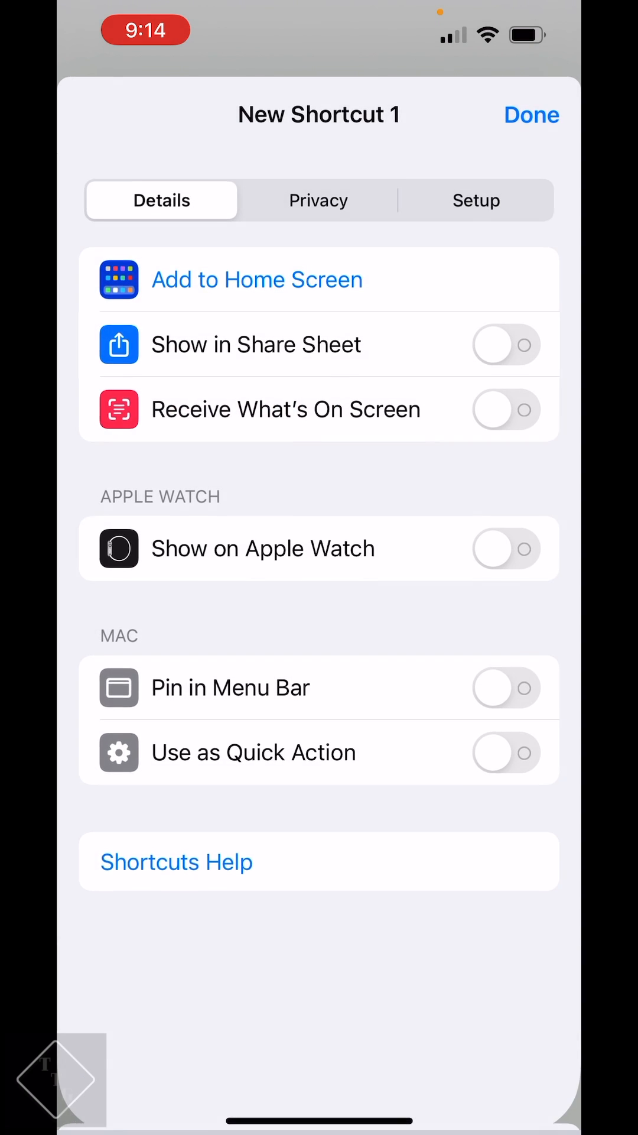
left_click(531, 115)
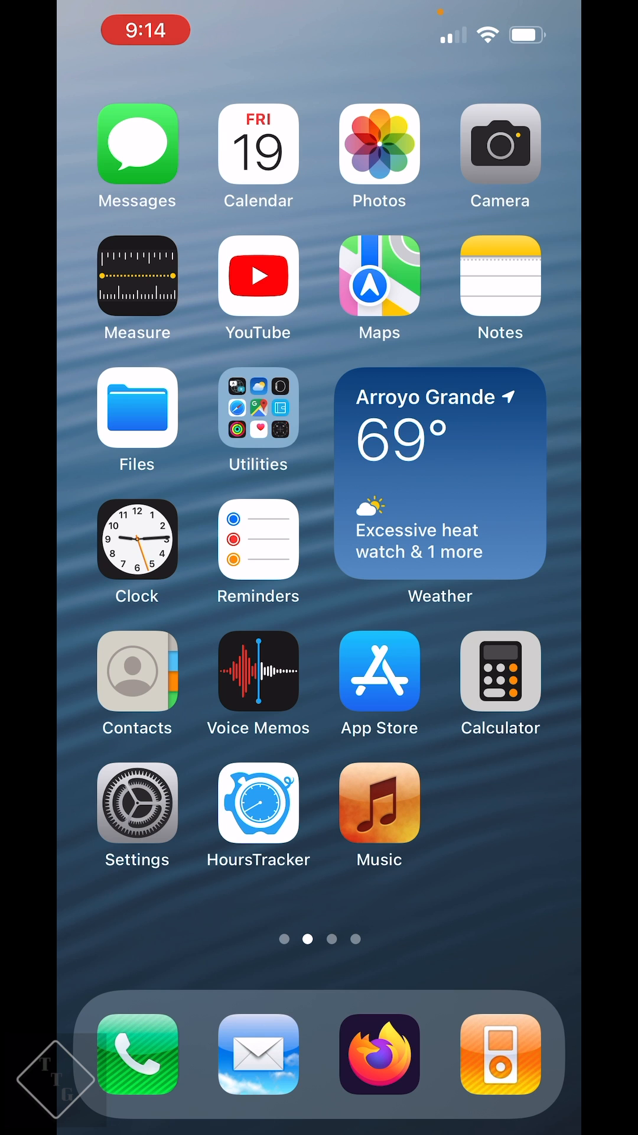
left_click(378, 804)
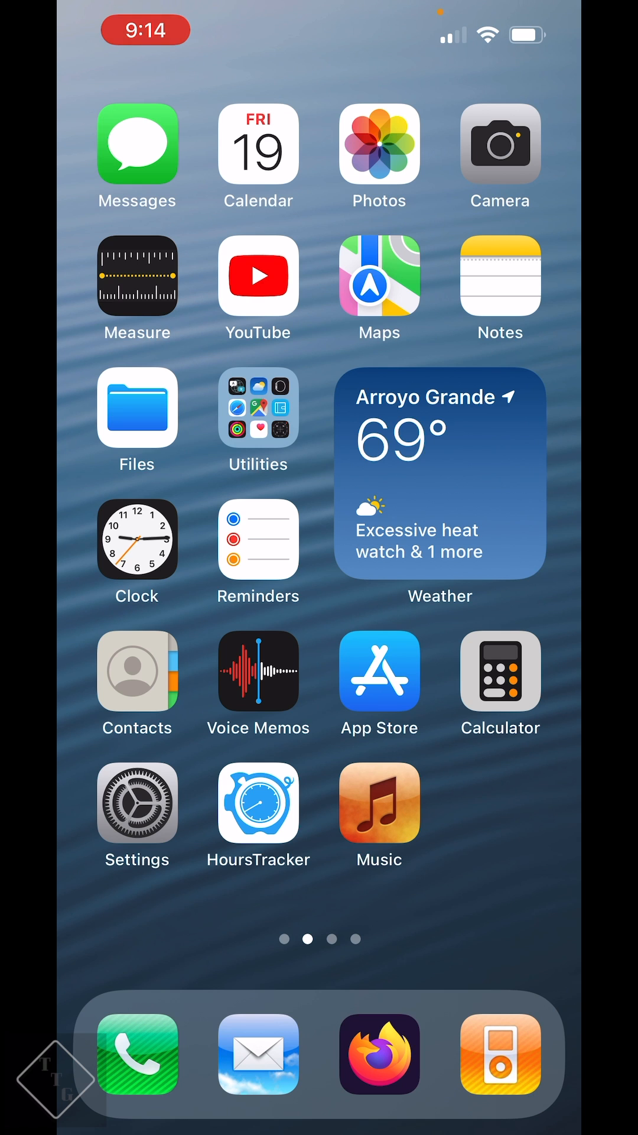
left_click(378, 801)
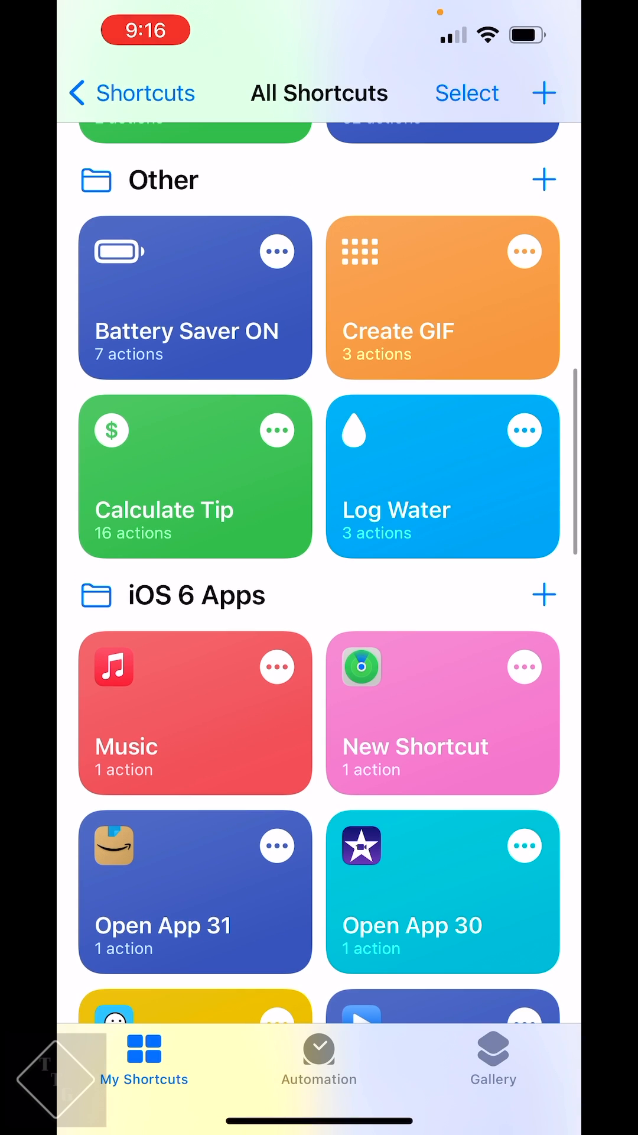
- Scroll to the iOS 6 Apps folder showing the Music shortcut listed first
scroll("down", 3)
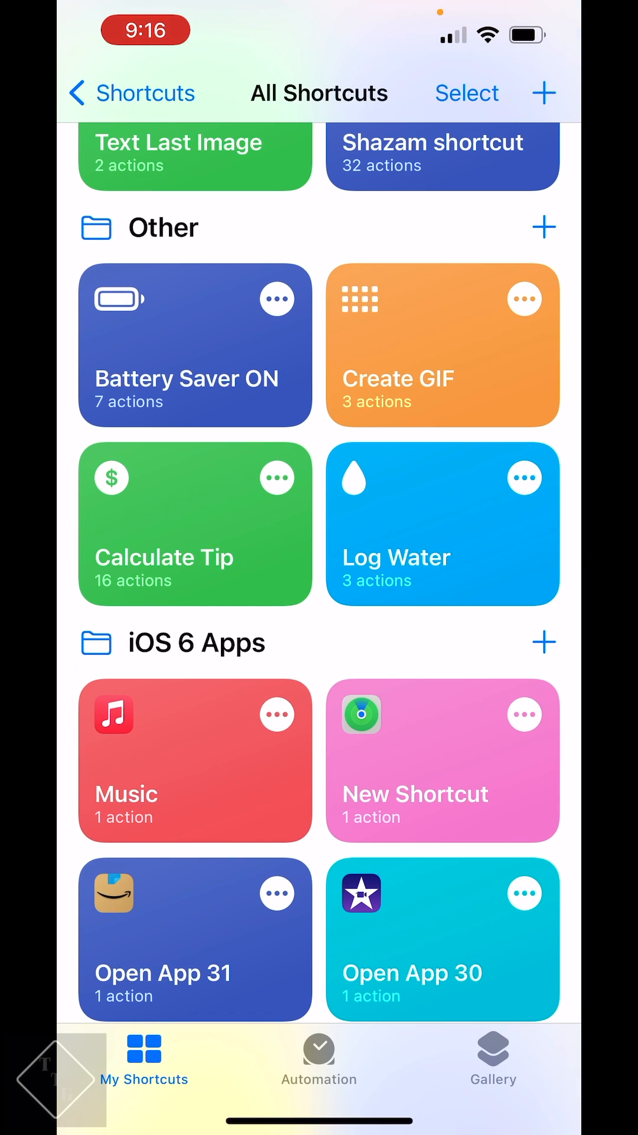